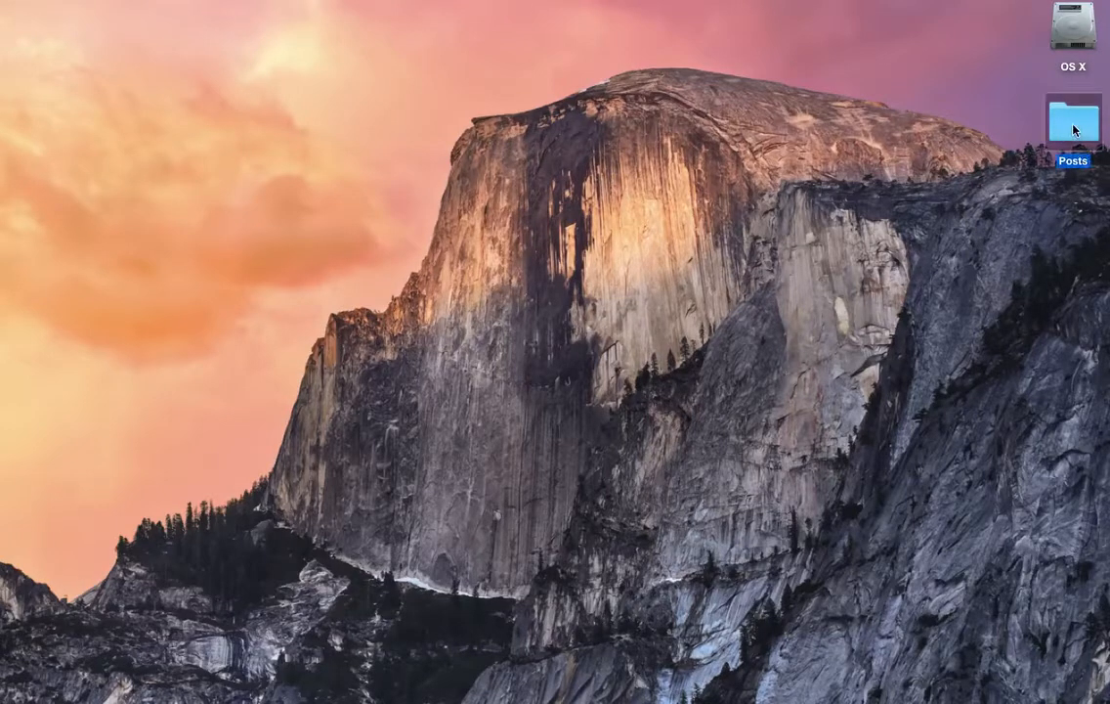
# Open the Posts folder from the desktop to list its numbered PNG images
pyautogui.doubleClick(1072, 122)
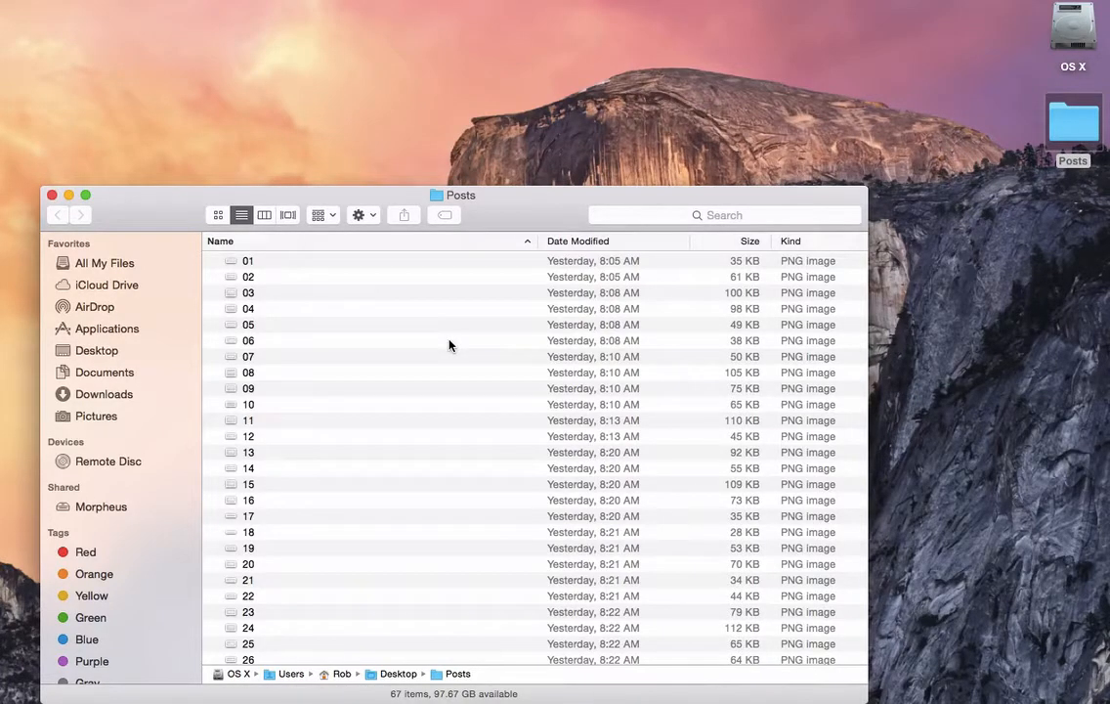
# Launch Automator from Spotlight and create a new Workflow document
pyautogui.write('automator')
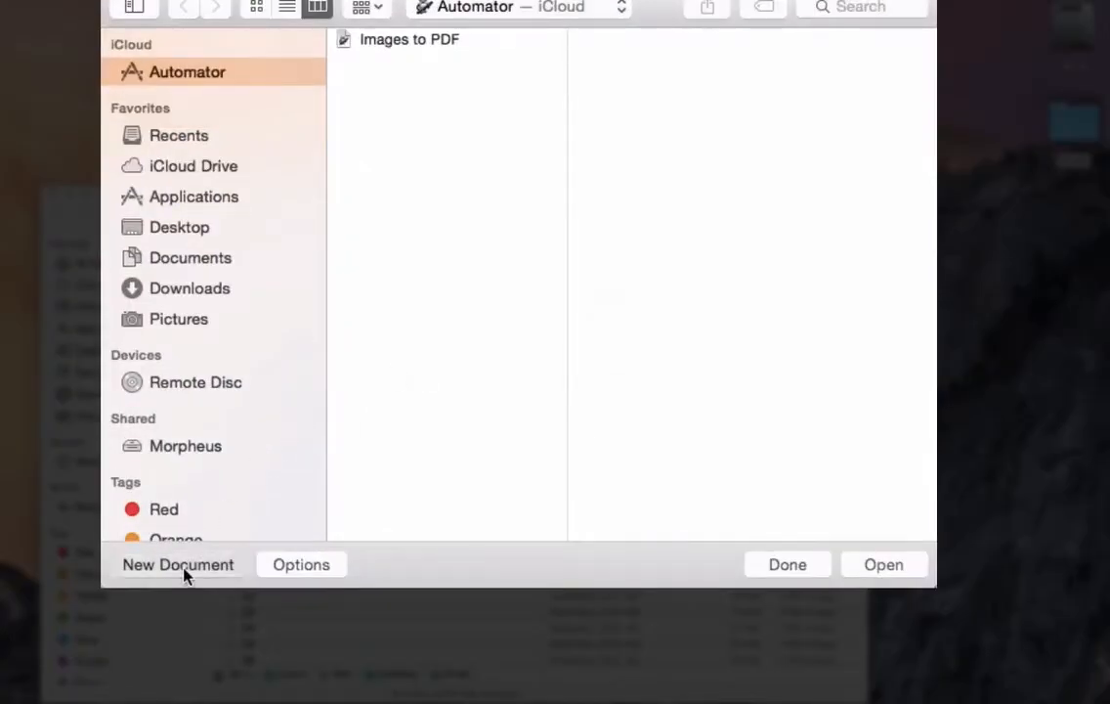
pyautogui.click(178, 564)
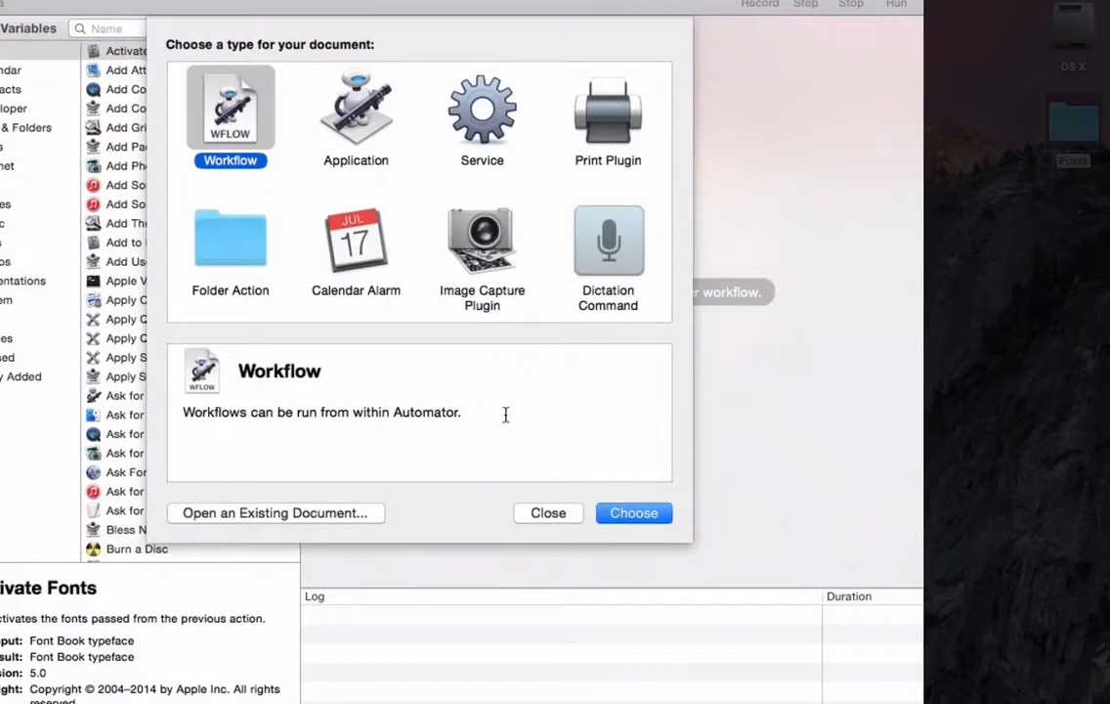
pyautogui.click(633, 512)
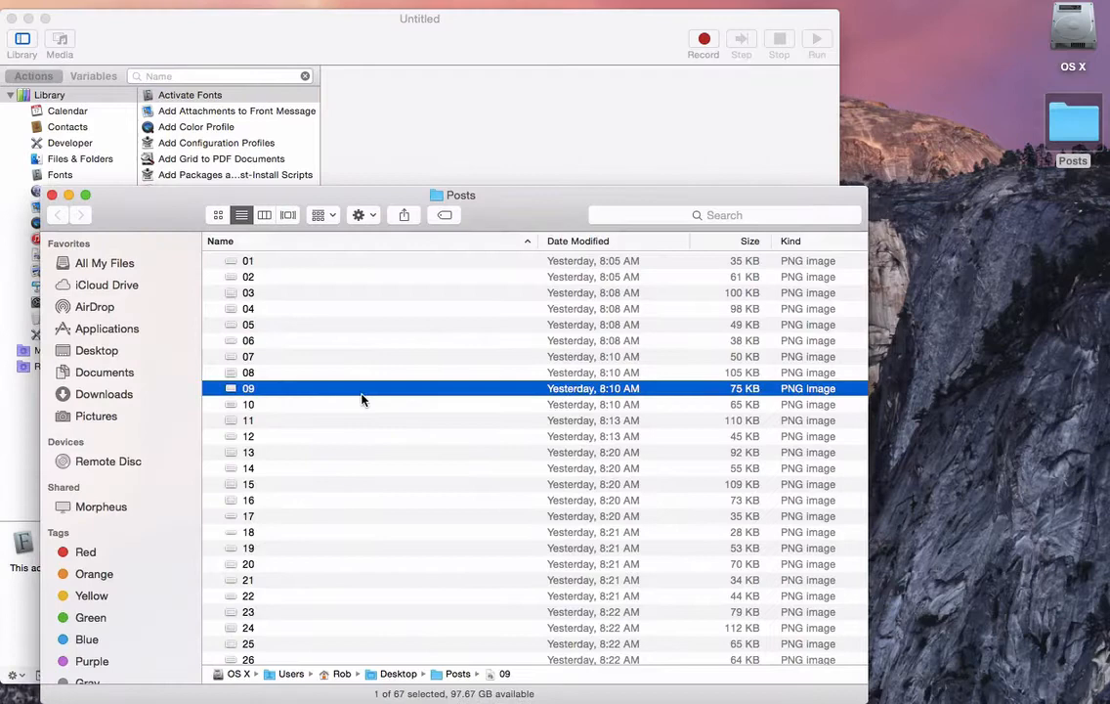
# Select all 67 PNG images in the Posts folder with Command-A
pyautogui.press('cmd+a')
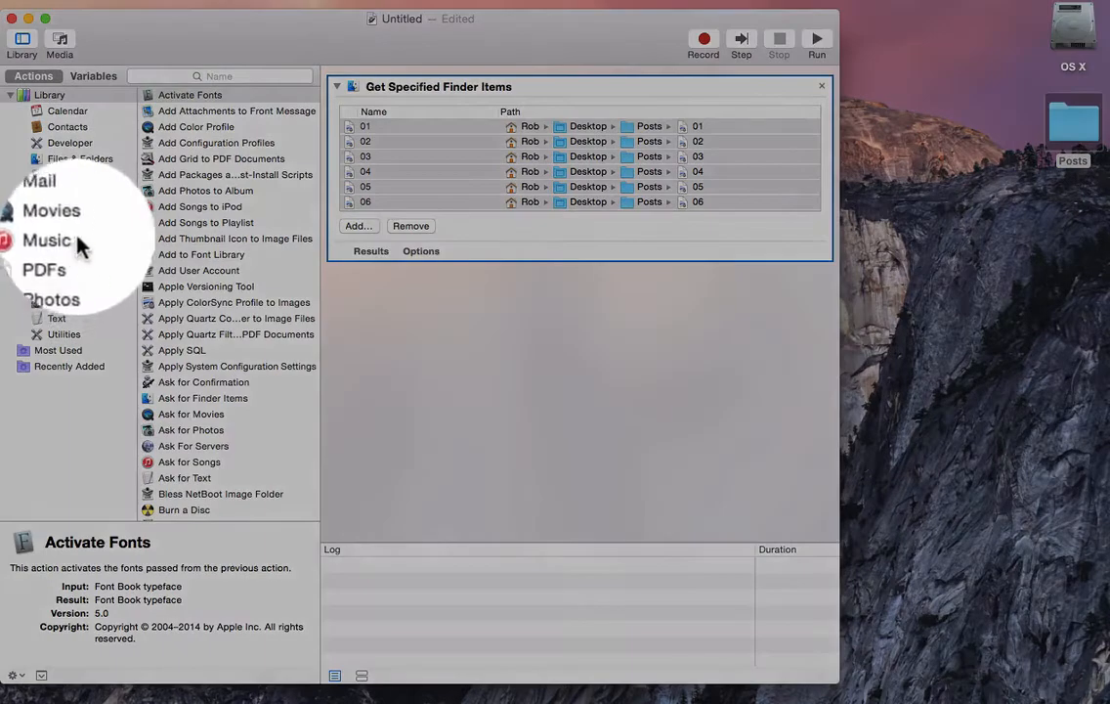
# Add the New PDF from Images action, saving to Desktop, and run the workflow
pyautogui.click(43, 253)
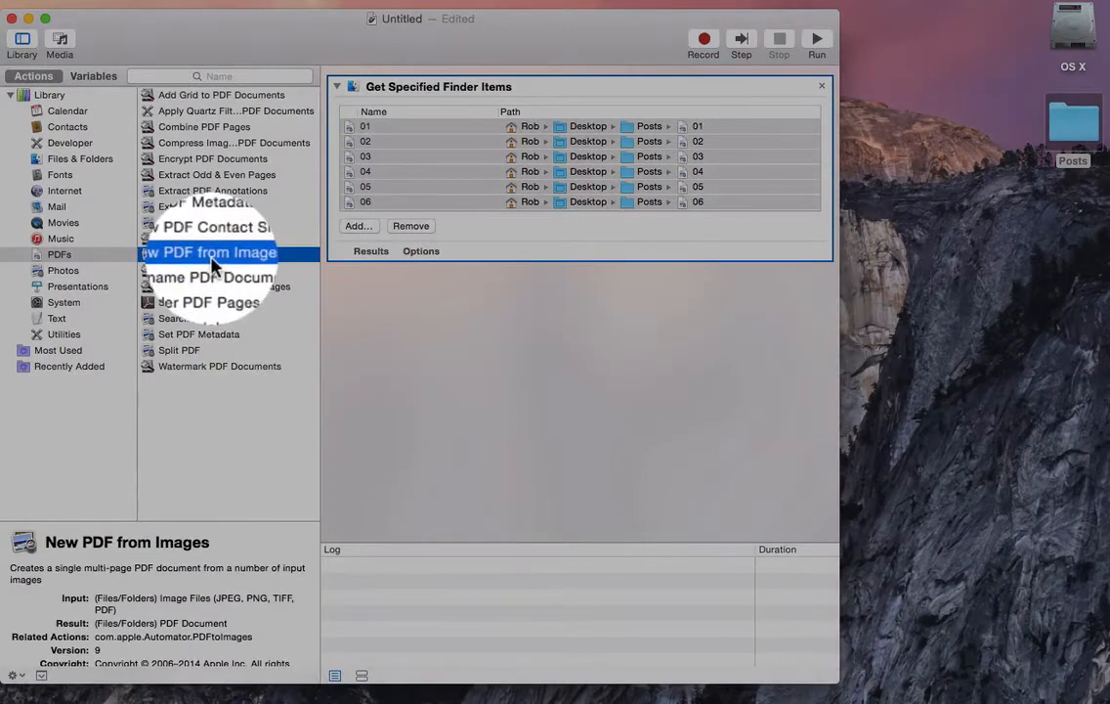
pyautogui.doubleClick(208, 252)
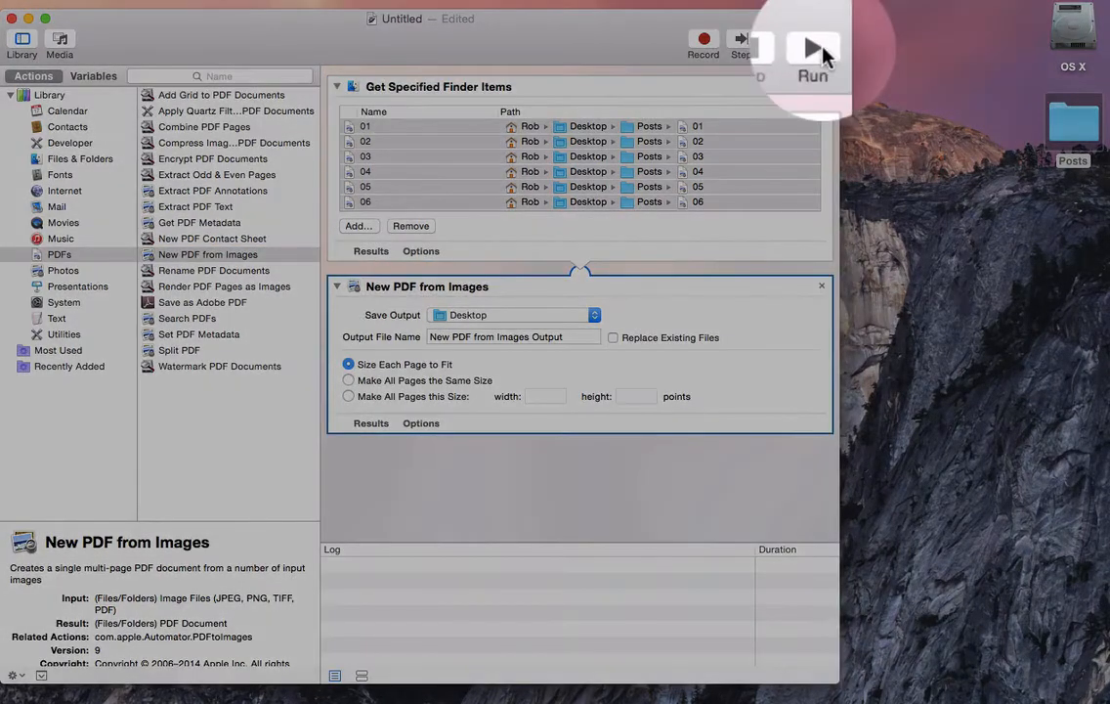
pyautogui.click(812, 46)
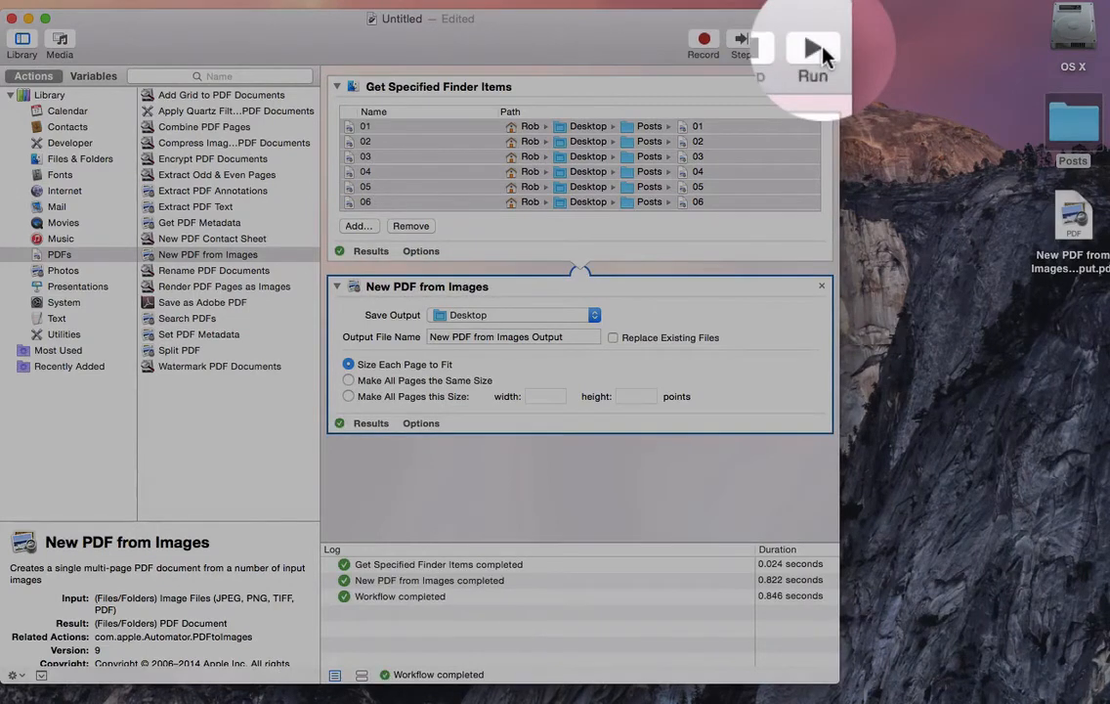